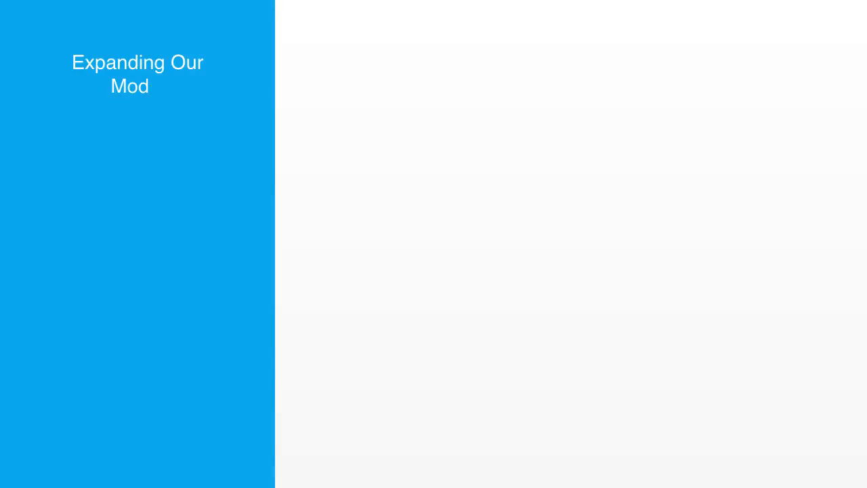
{"action": "type", "text": "el"}
{"action": "type", "text": "Simple mo"}
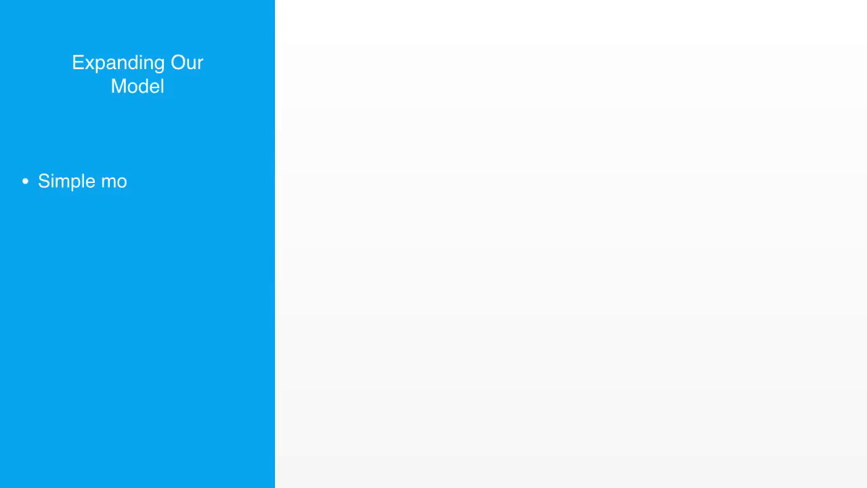
{"action": "type", "text": "del so far"}
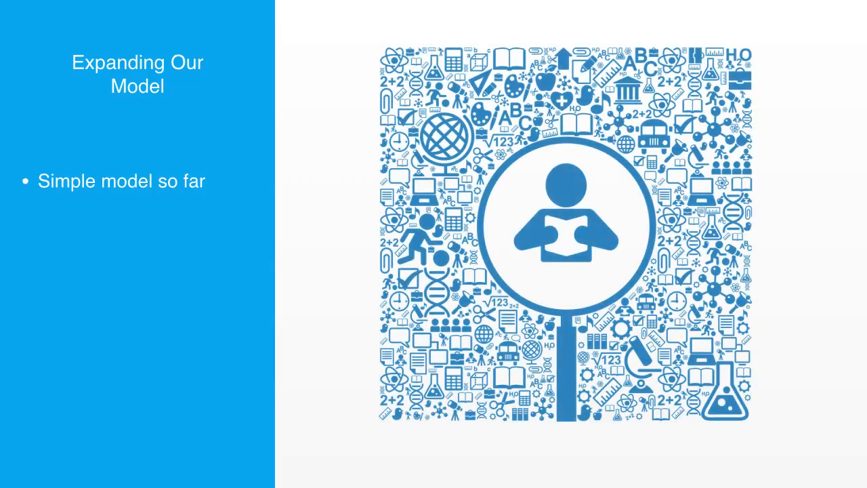
{"action": "type", "text": "Need to represent more complex environment"}
{"action": "type", "text": "Use of abstraction & hier"}
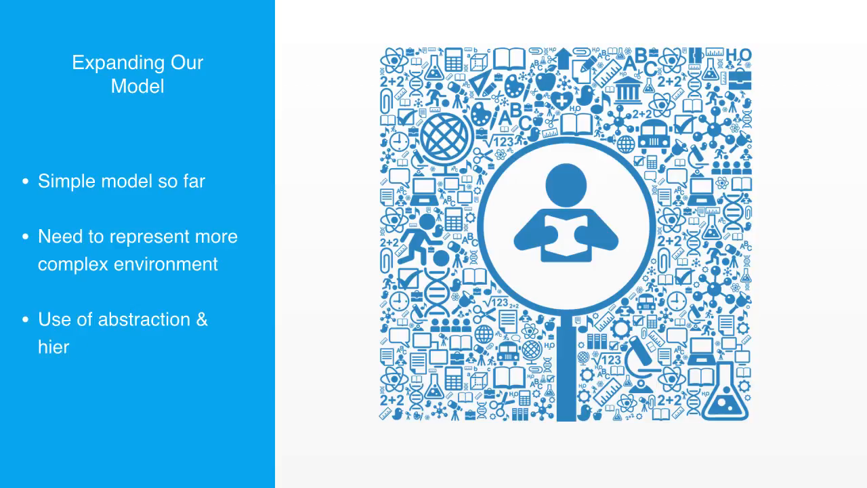
{"action": "type", "text": "archy"}
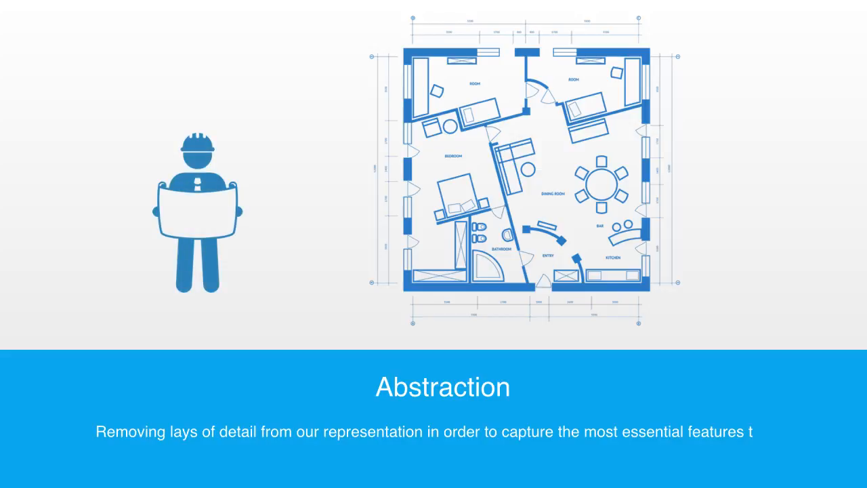
{"action": "type", "text": "o a system"}
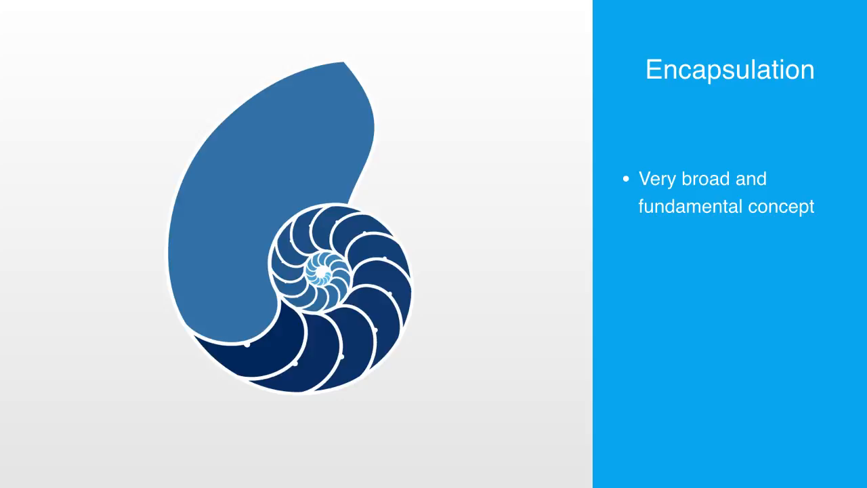
{"action": "type", "text": "S"}
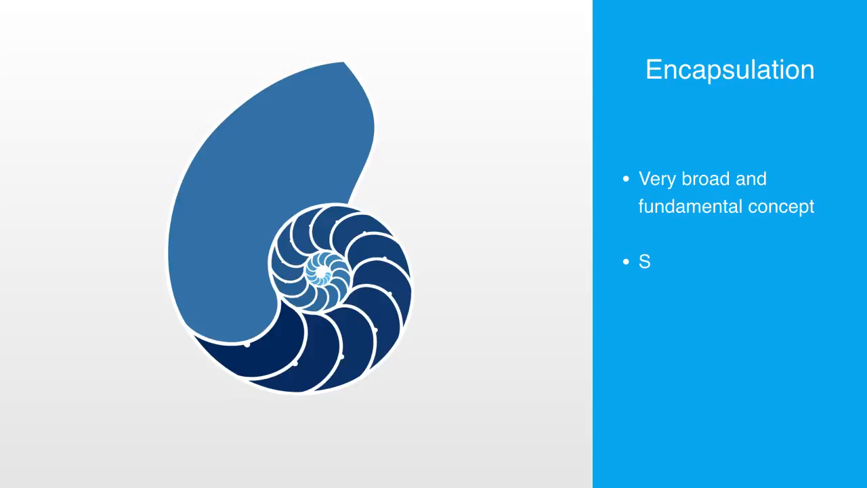
{"action": "type", "text": "ystems theory"}
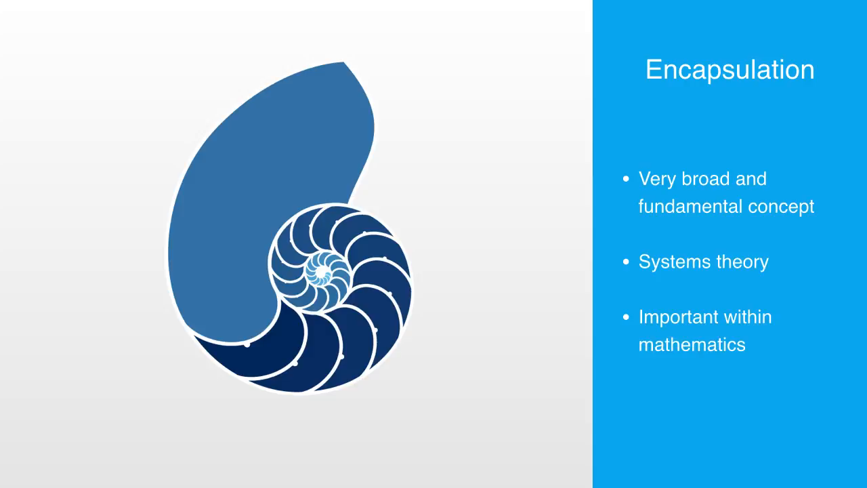
{"action": "type", "text": "and engineering"}
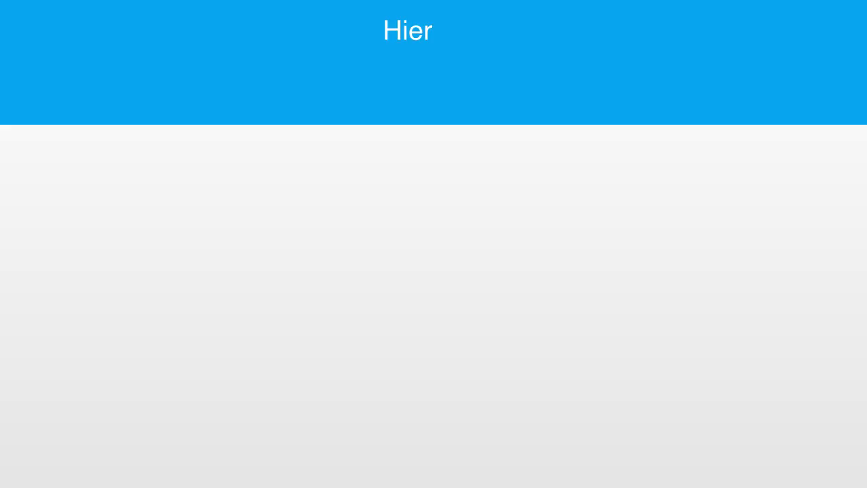
{"action": "type", "text": "archy"}
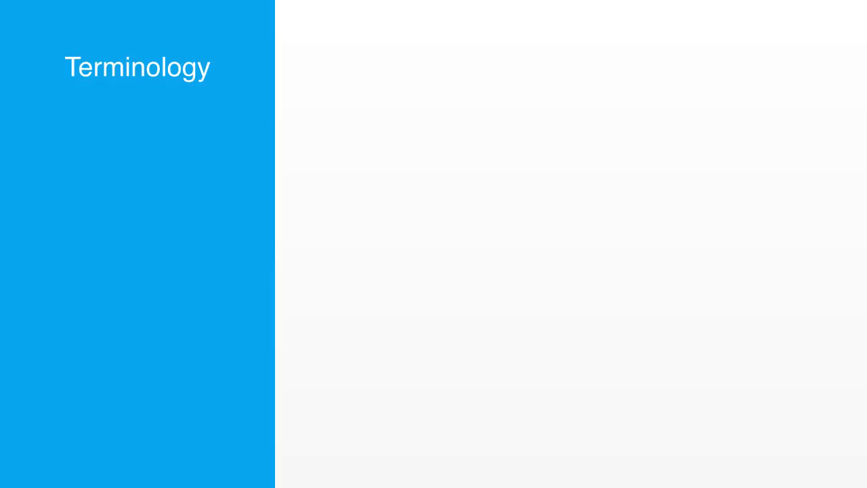
{"action": "key", "text": "Right"}
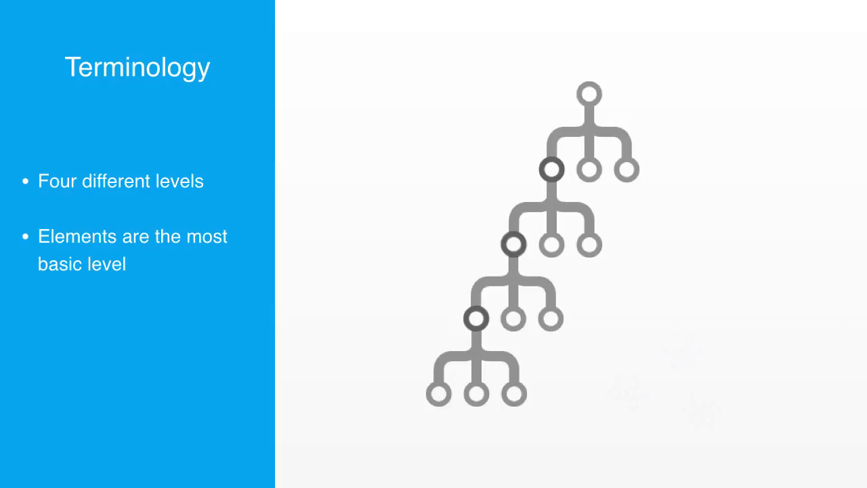
{"action": "type", "text": "Th"}
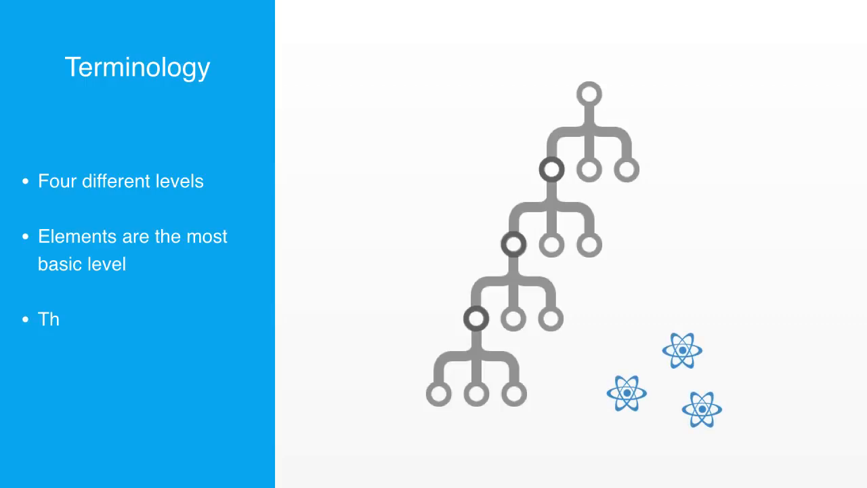
{"action": "type", "text": "hey are not composed of anything"}
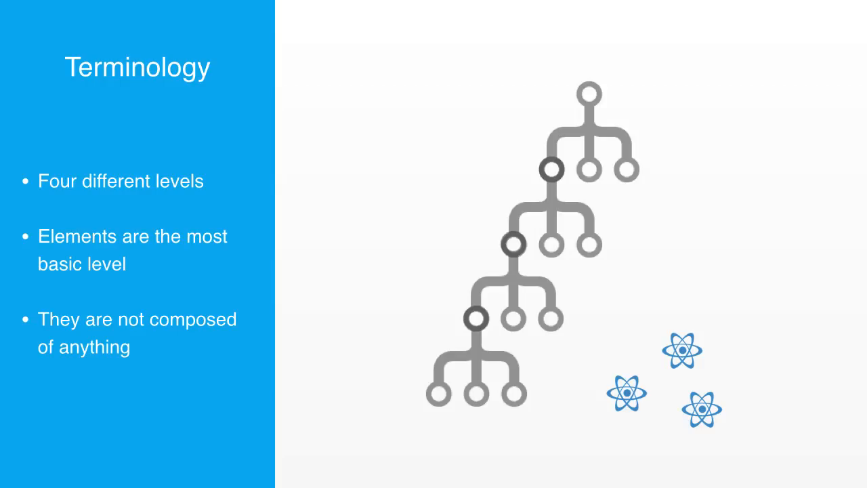
{"action": "scroll", "scroll_direction": "down", "scroll_amount": 3}
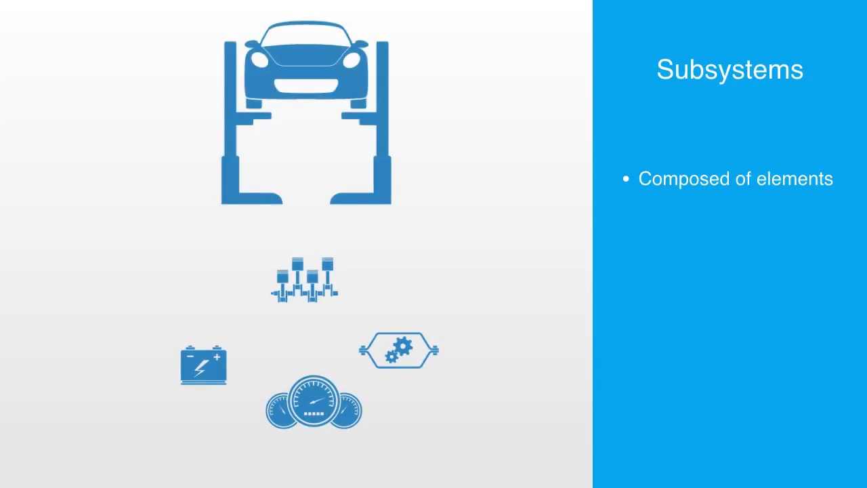
{"action": "type", "text": "Form pa"}
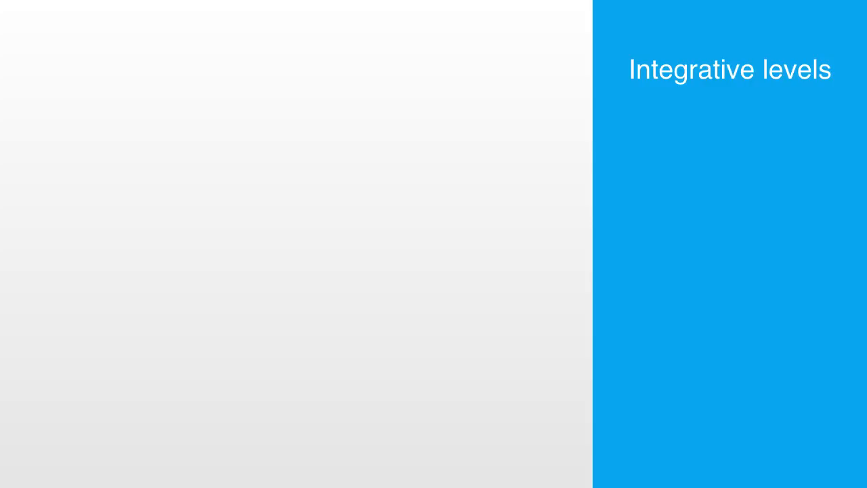
{"action": "type", "text": "levels of increasing"}
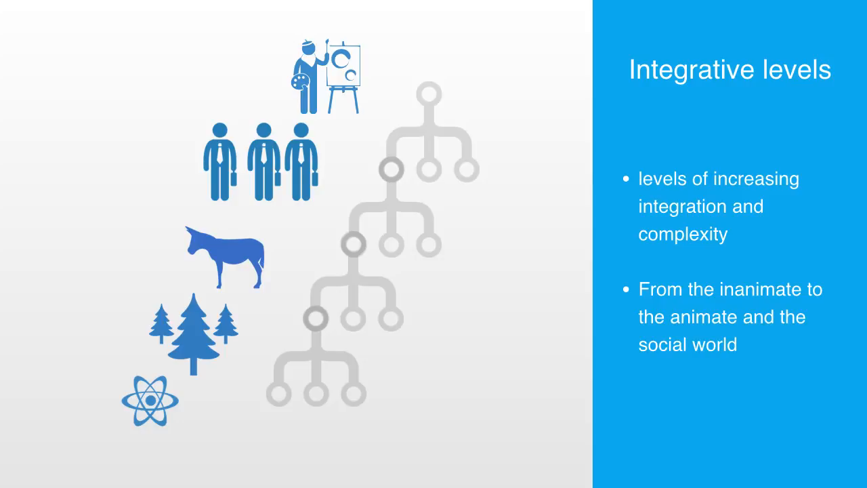
{"action": "type", "text": "more compl"}
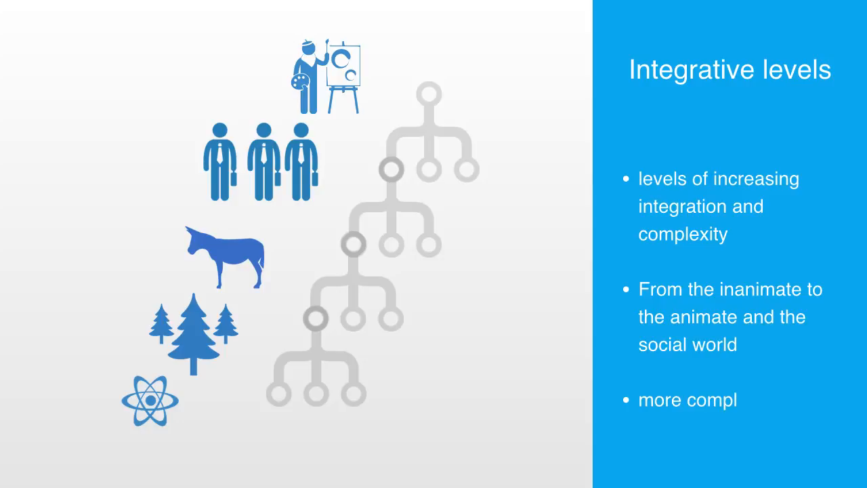
{"action": "type", "text": "ex"}
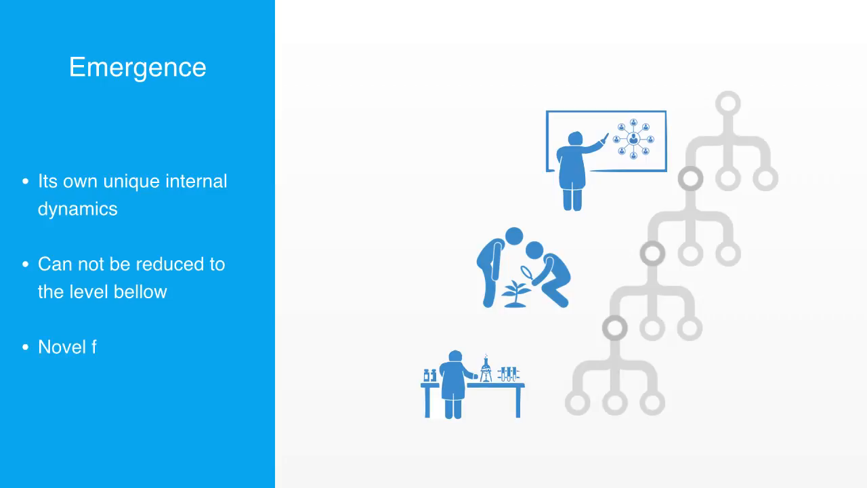
{"action": "type", "text": "eatures to systems emerge"}
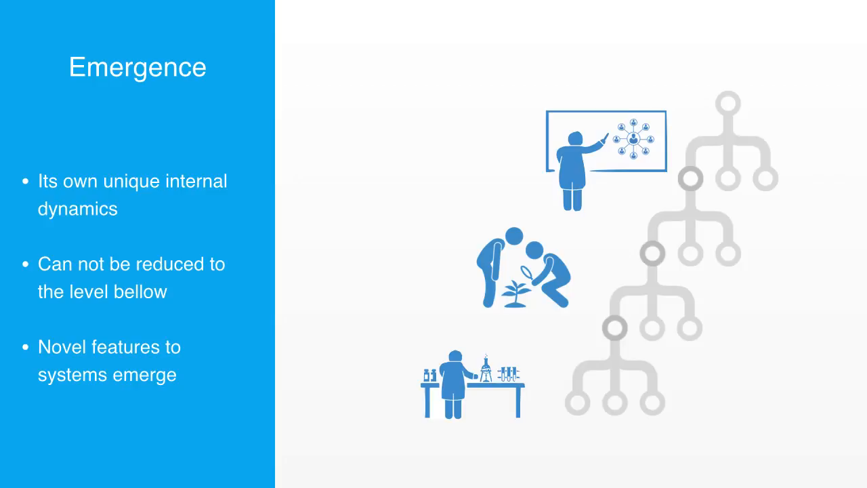
{"action": "key", "text": "right"}
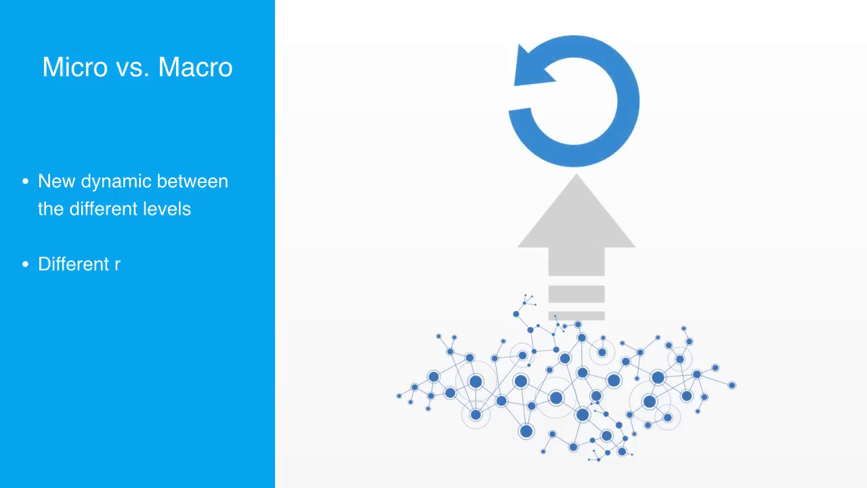
{"action": "type", "text": "ules for different levels"}
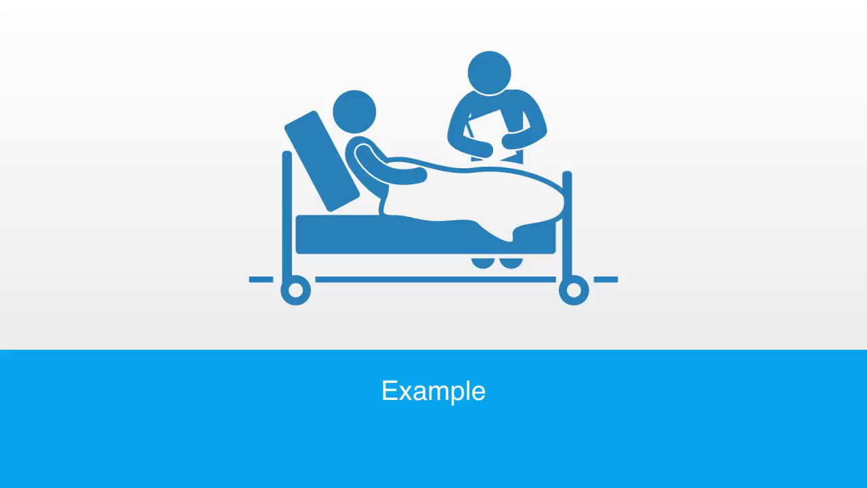
{"action": "type", "text": "Bottom-u"}
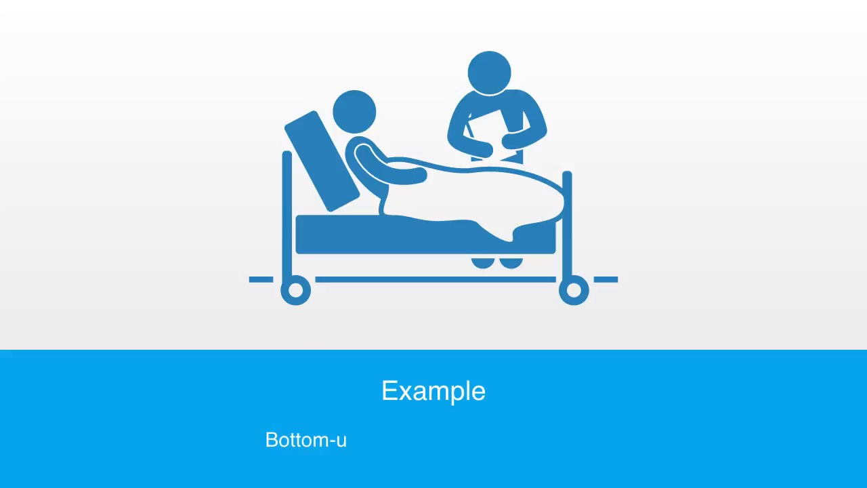